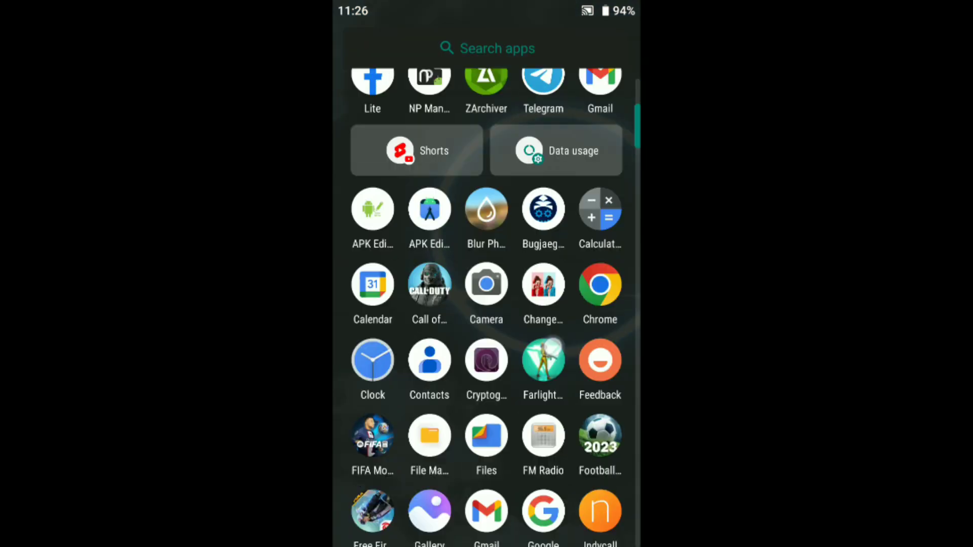
# - Launch ZArchiver from the app drawer and browse to the Download folder with the driver zip
pyautogui.scroll(-3)
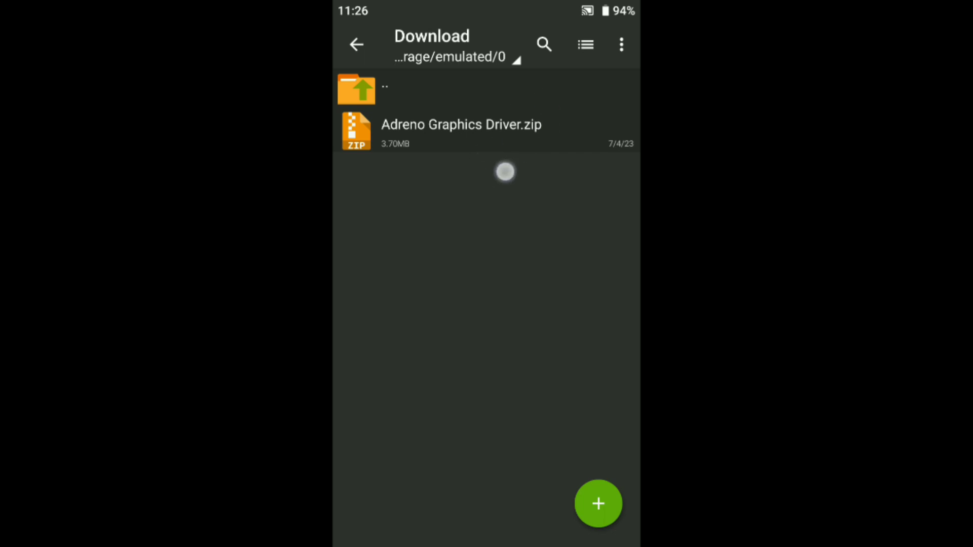
# - Extract Adreno Graphics Driver.zip here and bring up the actions for the resulting .apk
pyautogui.click(460, 131)
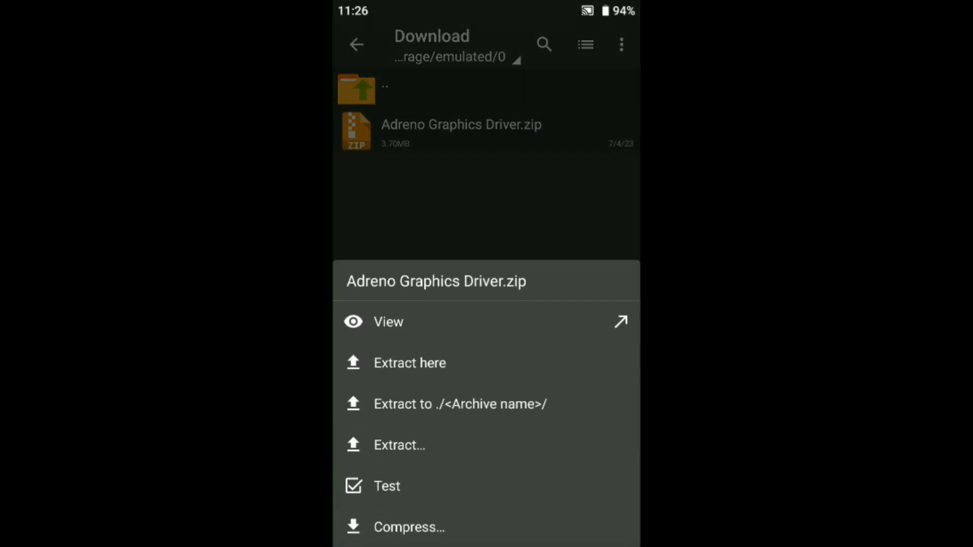
pyautogui.click(410, 362)
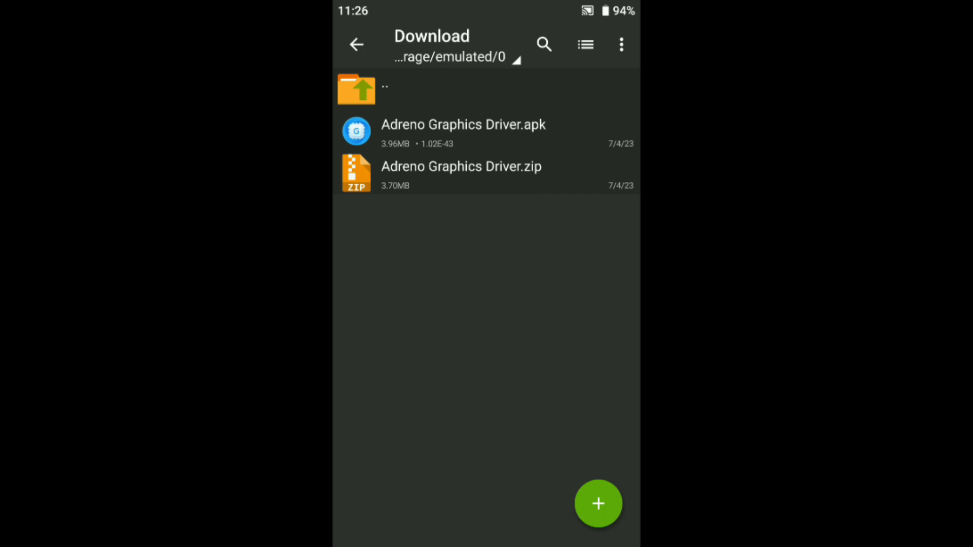
pyautogui.click(545, 142)
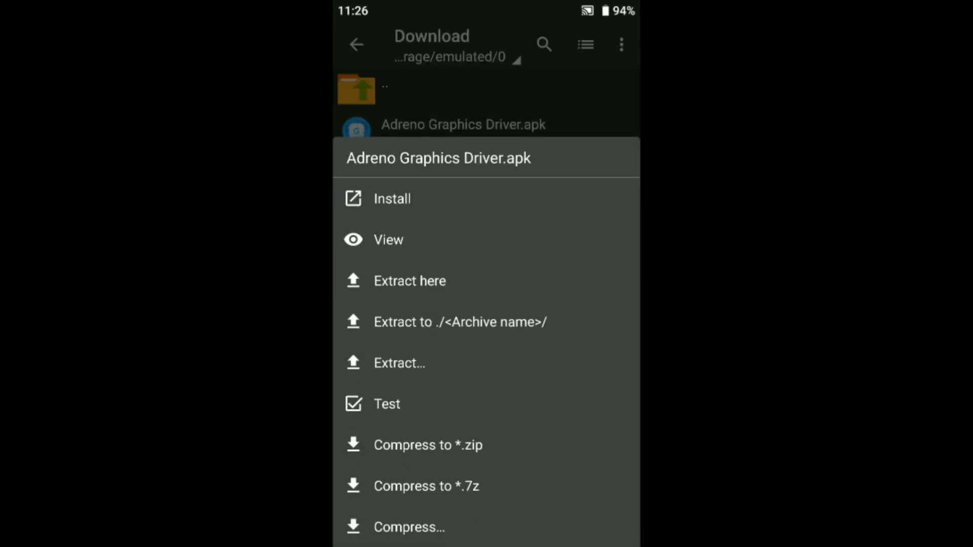
# - Install Adreno Graphics Driver.apk through the Package Installer and finish with Done
pyautogui.click(392, 199)
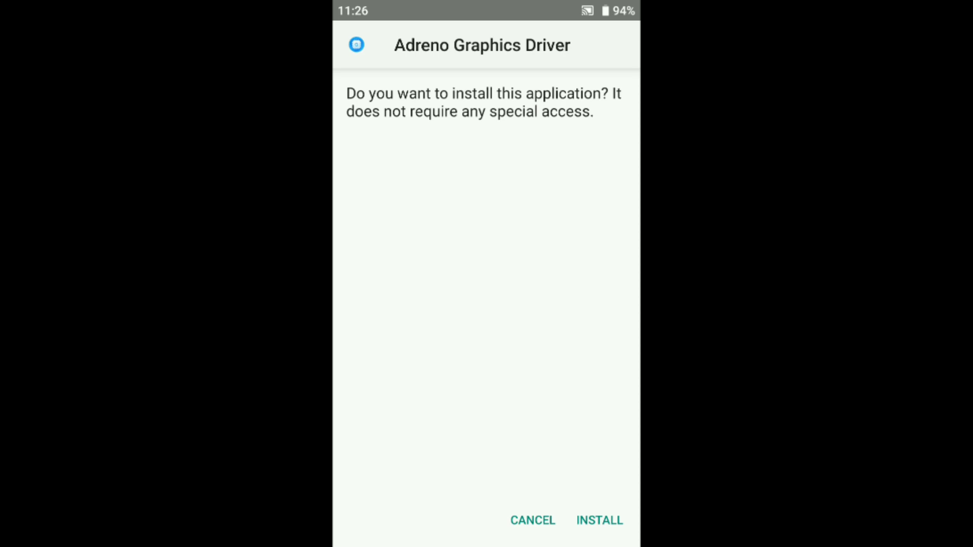
pyautogui.click(598, 520)
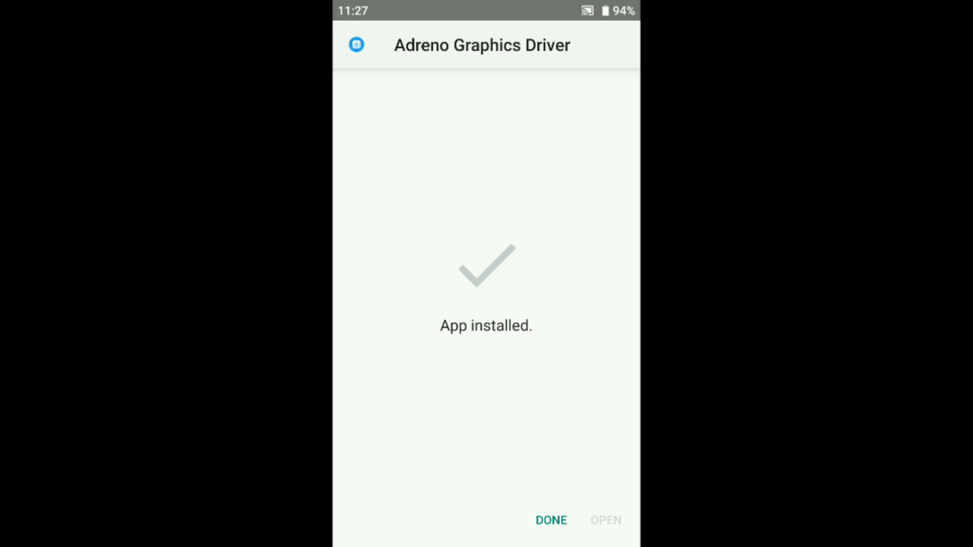
pyautogui.click(551, 520)
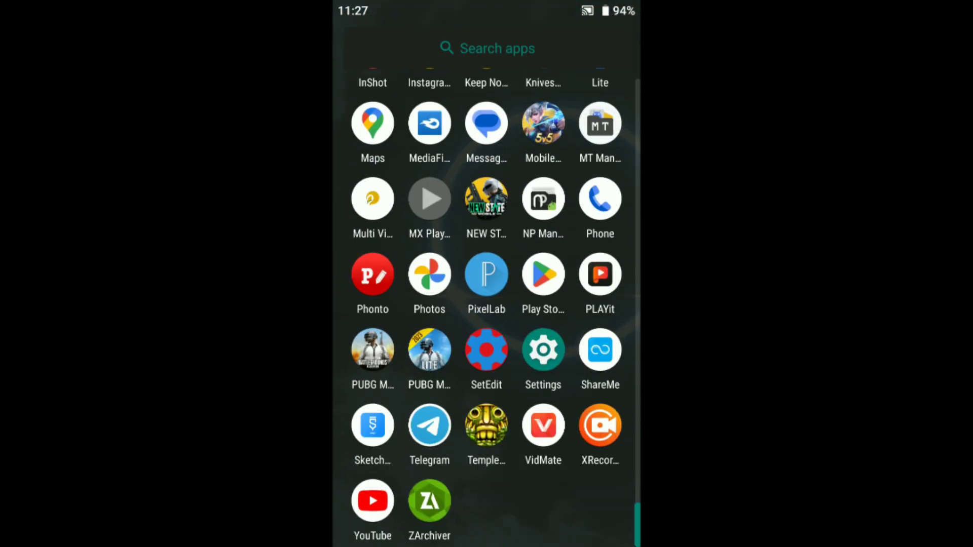
# - Reach the full installed-apps list via Settings > Apps & notifications > See all apps
pyautogui.click(541, 351)
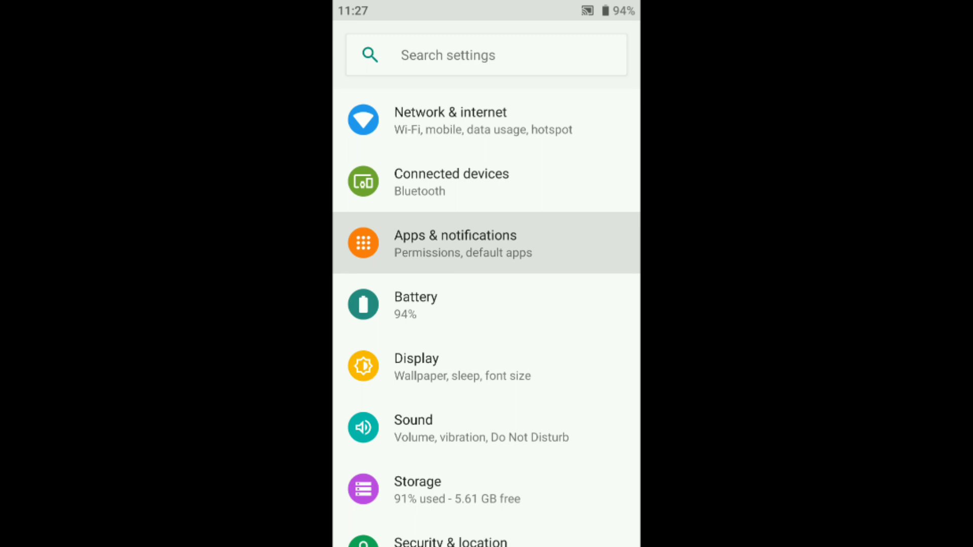
pyautogui.click(455, 243)
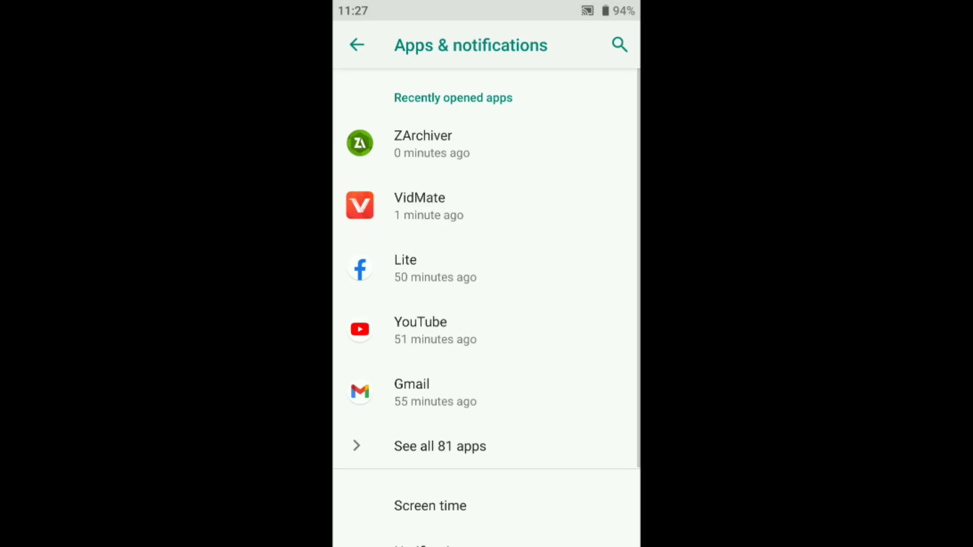
pyautogui.click(439, 446)
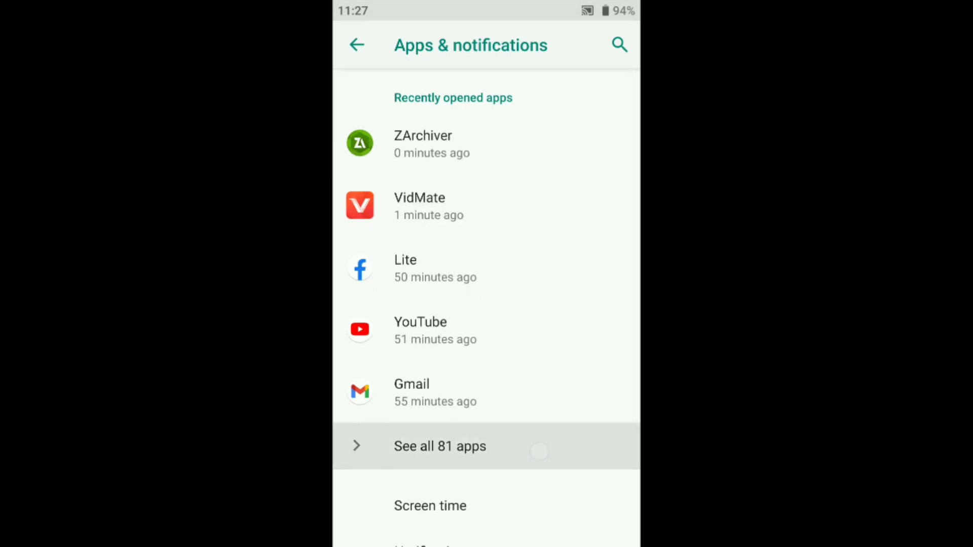
pyautogui.click(438, 446)
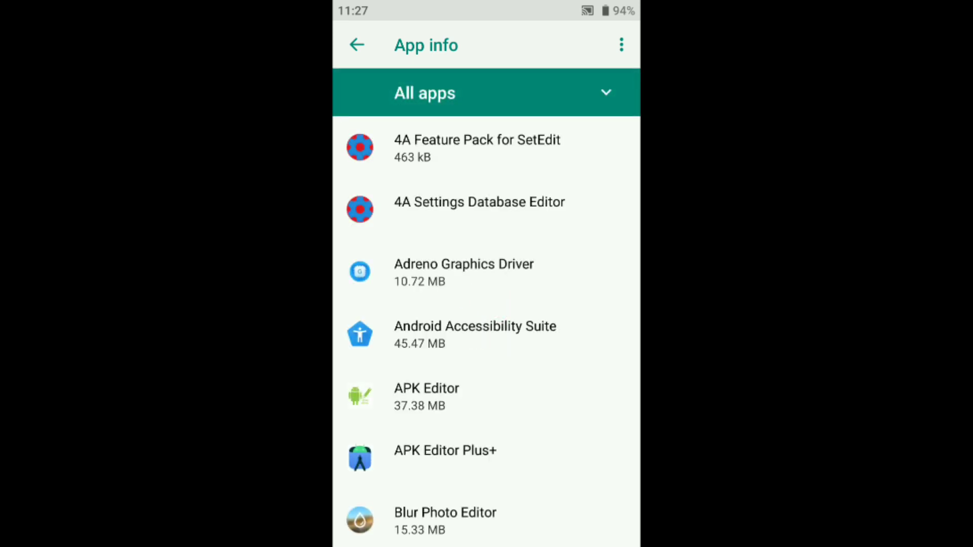
# - Show system apps in the list and locate Adreno Graphics Driver's app info
pyautogui.click(621, 44)
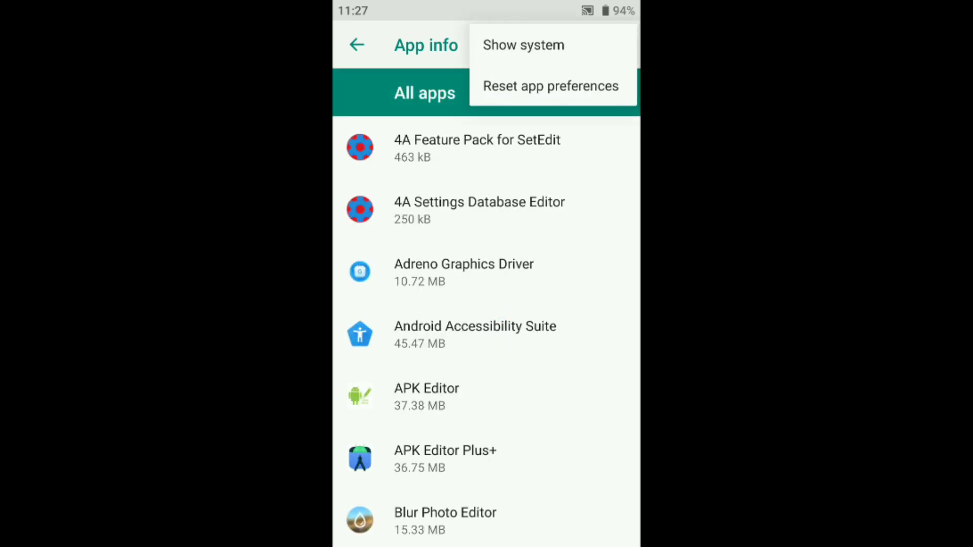
pyautogui.click(523, 45)
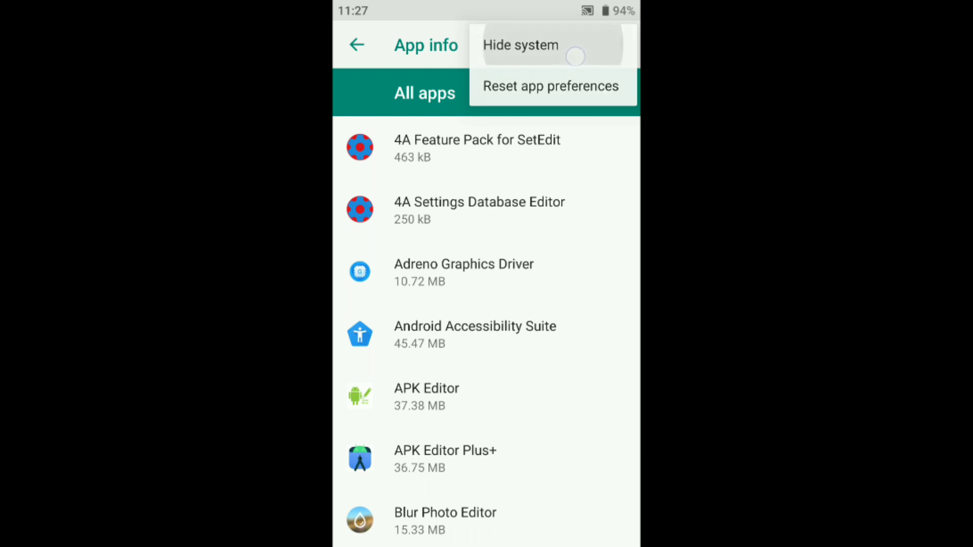
pyautogui.click(521, 45)
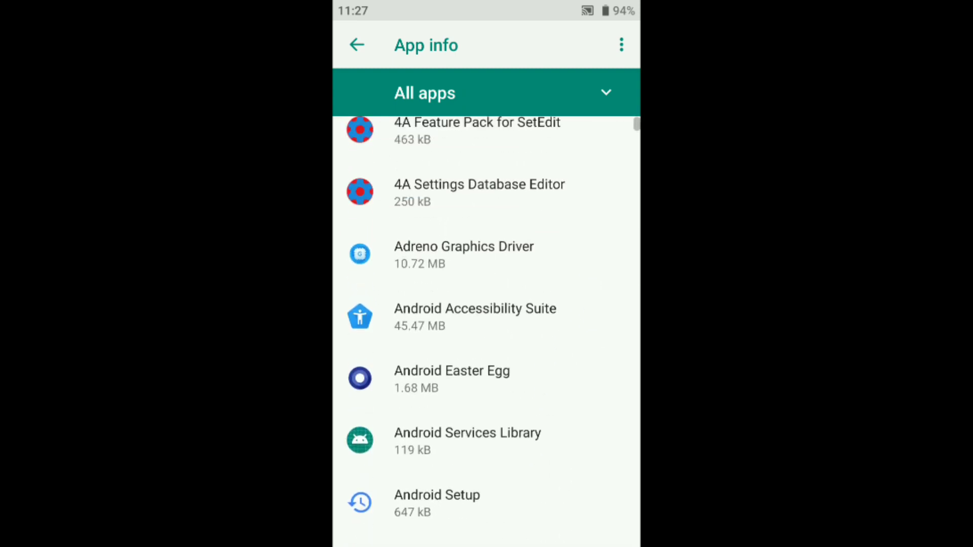
pyautogui.scroll(-3)
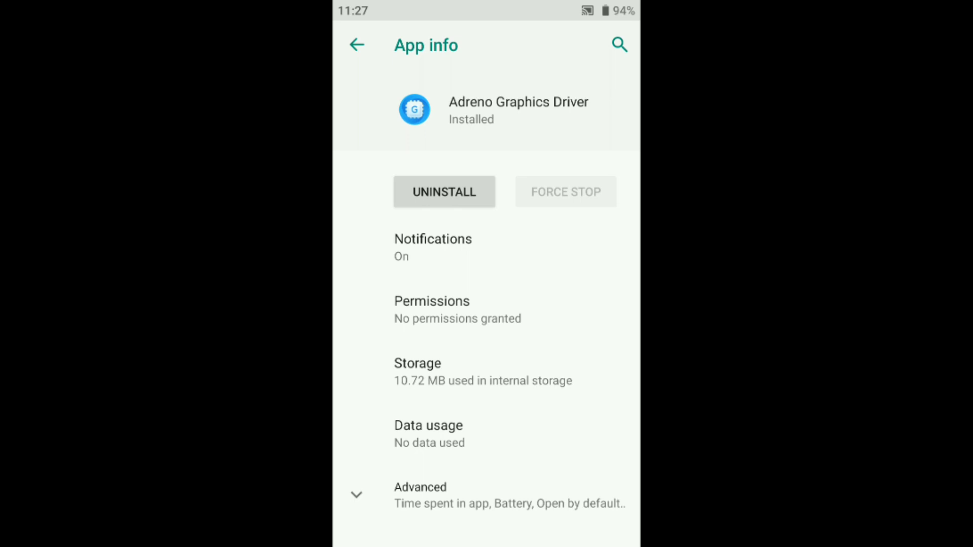
# - Grant Adreno Graphics Driver the Storage permission
pyautogui.click(432, 309)
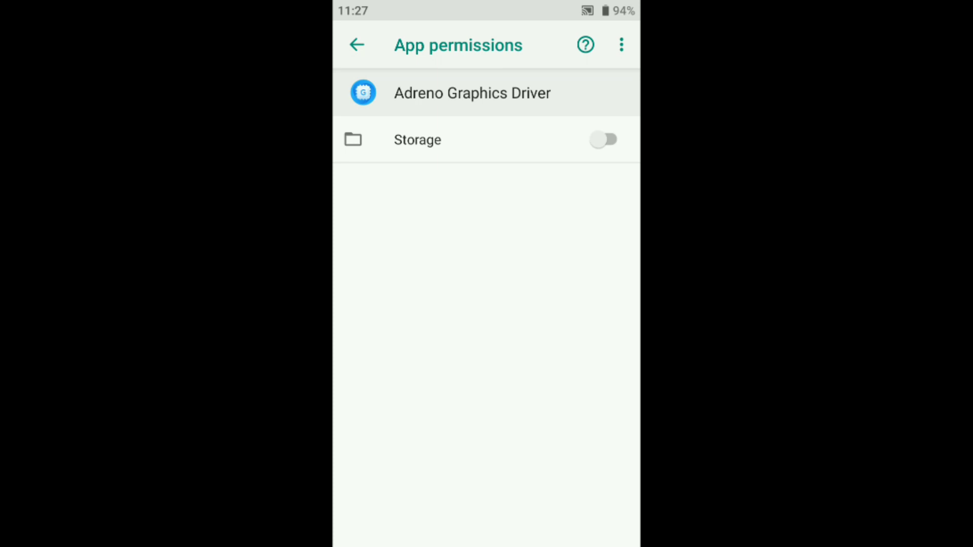
pyautogui.click(355, 43)
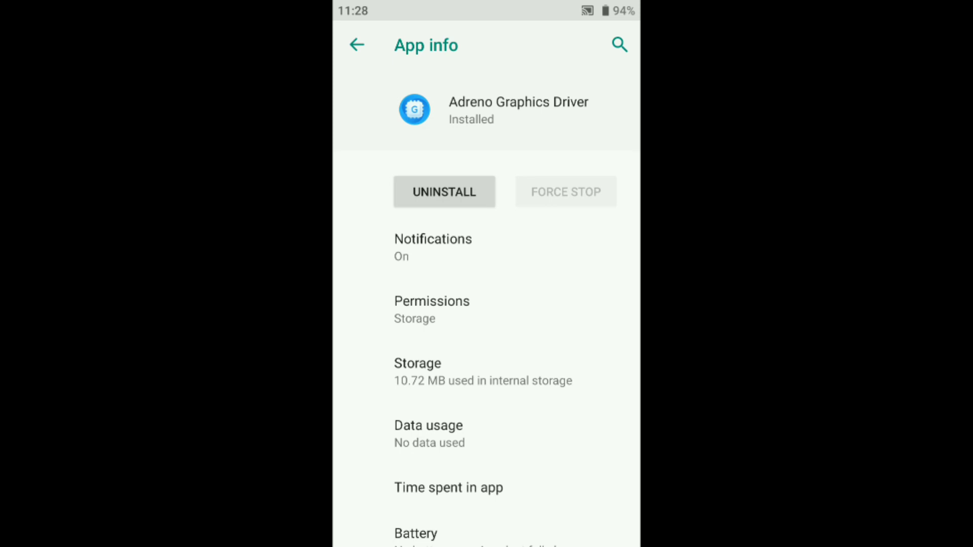
# - Allow Adreno Graphics Driver to display over other apps
pyautogui.scroll(-3)
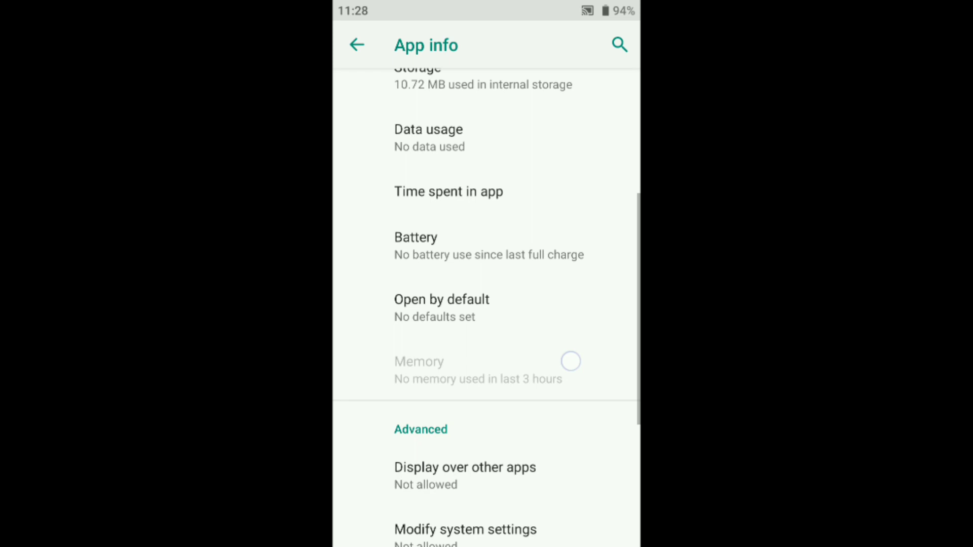
pyautogui.scroll(-3)
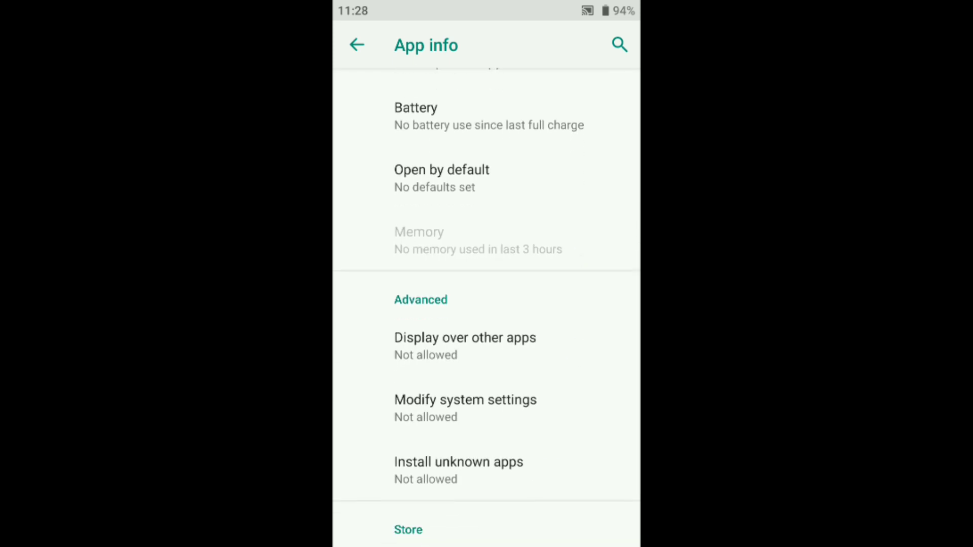
pyautogui.click(464, 338)
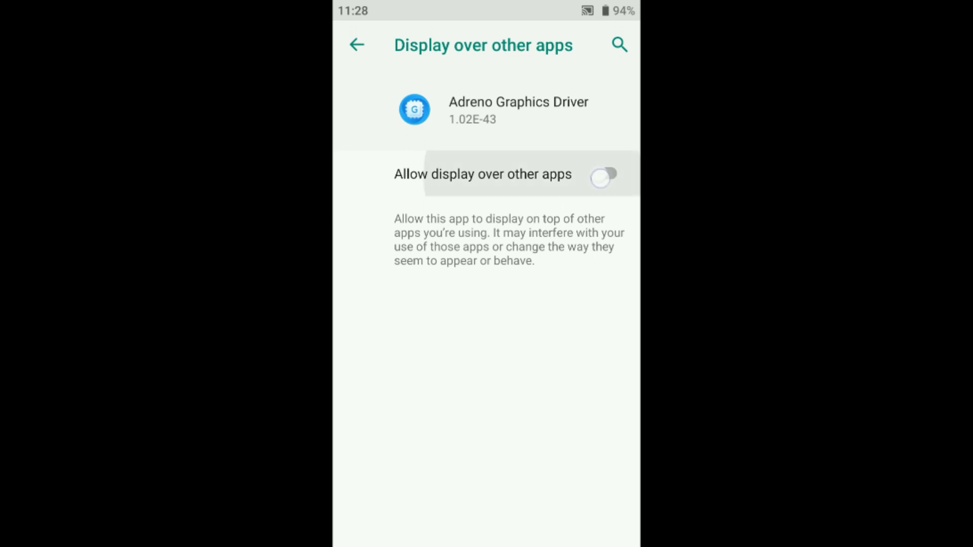
pyautogui.click(355, 44)
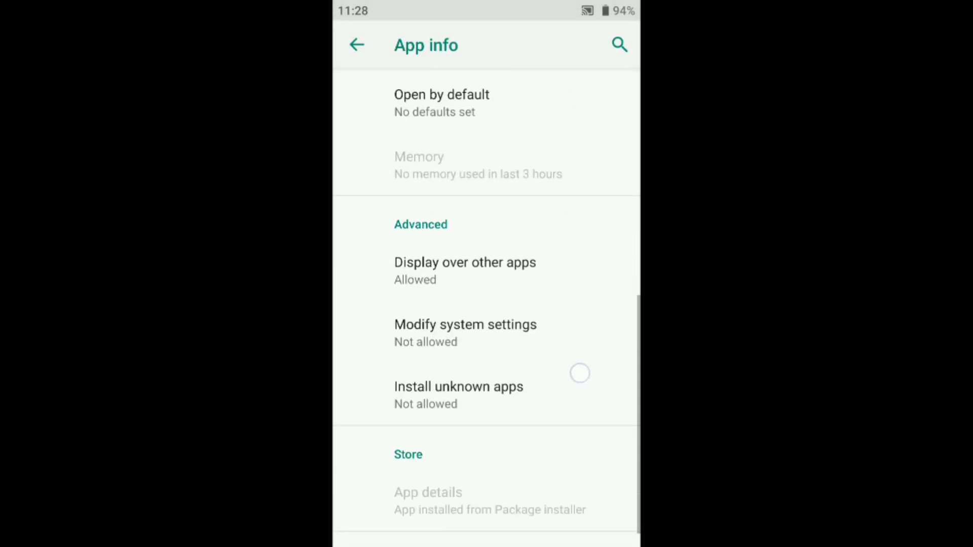
# - Allow Adreno Graphics Driver to modify system settings, then leave Settings for the home screen
pyautogui.click(465, 324)
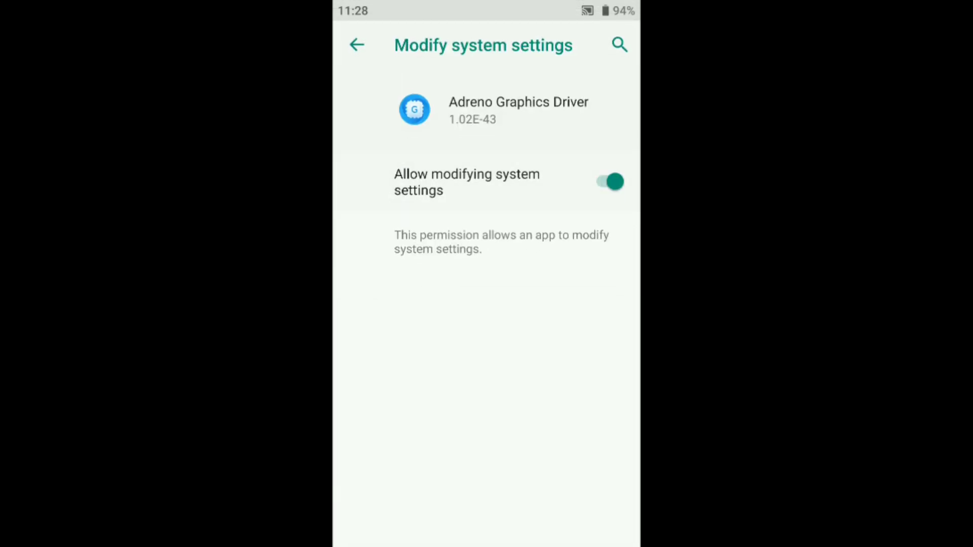
pyautogui.click(355, 45)
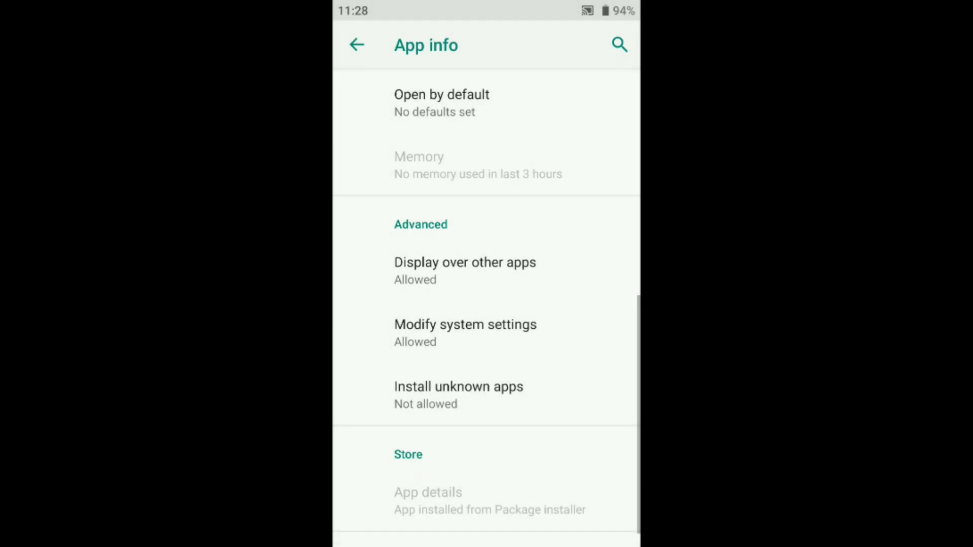
pyautogui.click(458, 386)
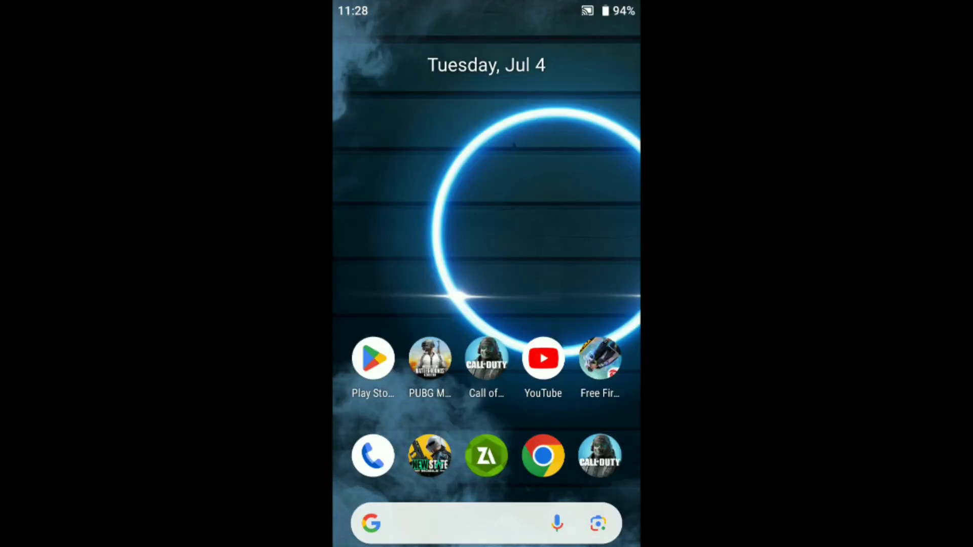
# - Launch SetEdit from the app drawer to its System Table list
pyautogui.click(553, 268)
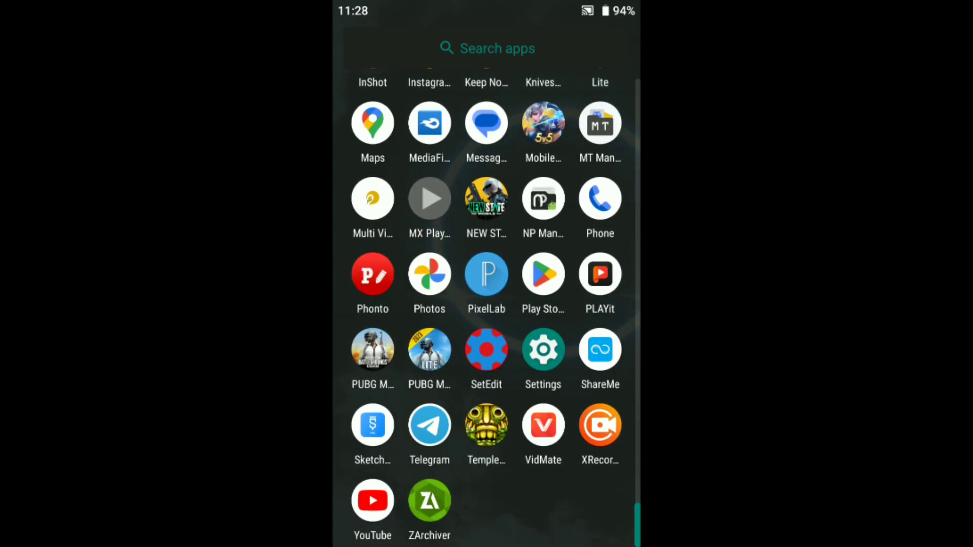
pyautogui.click(485, 349)
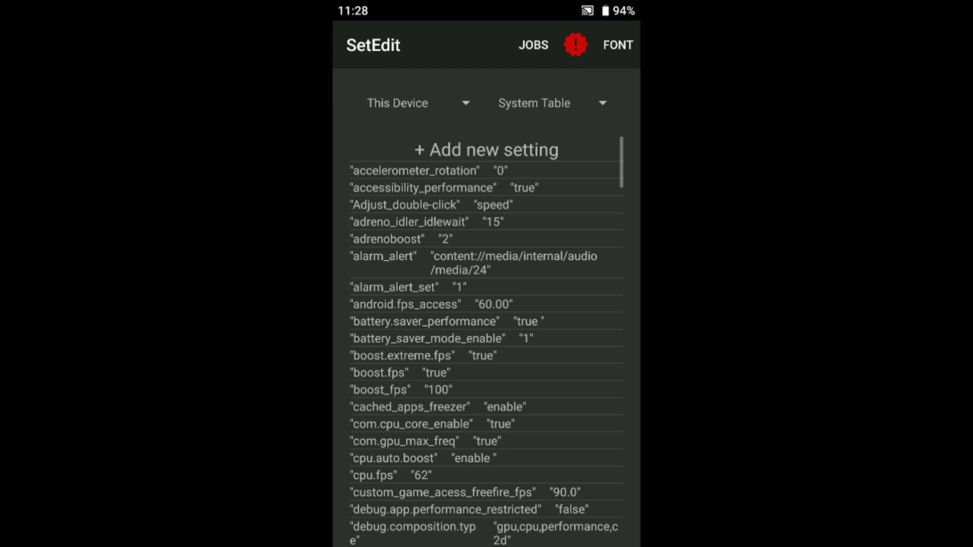
# - Add new low and high threshold system-table settings with value 0
pyautogui.click(486, 149)
pyautogui.write('lowThersh')
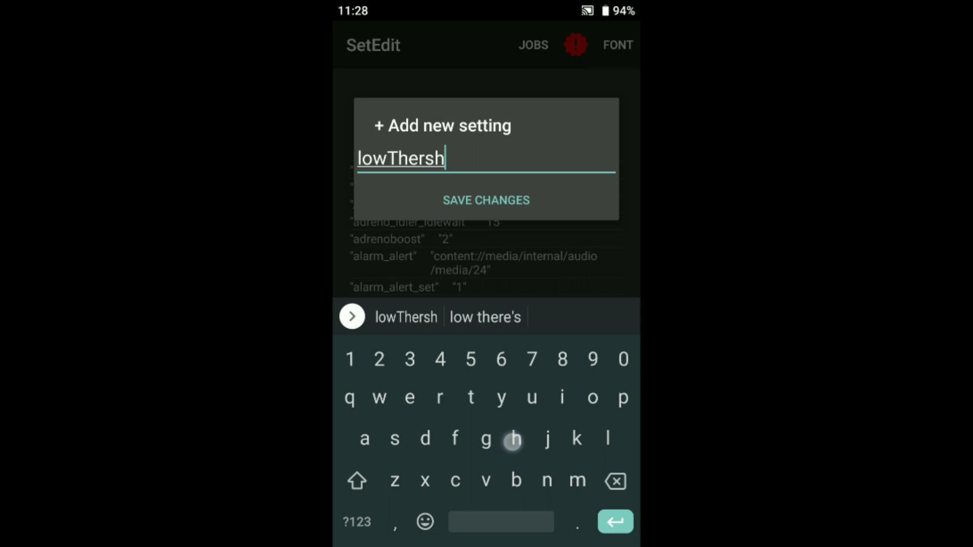
pyautogui.write('old')
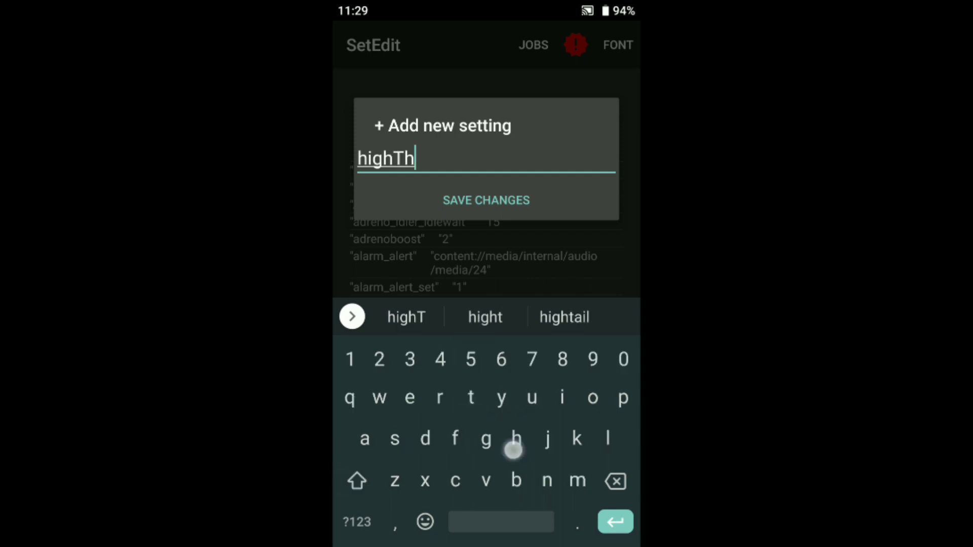
pyautogui.write('r')
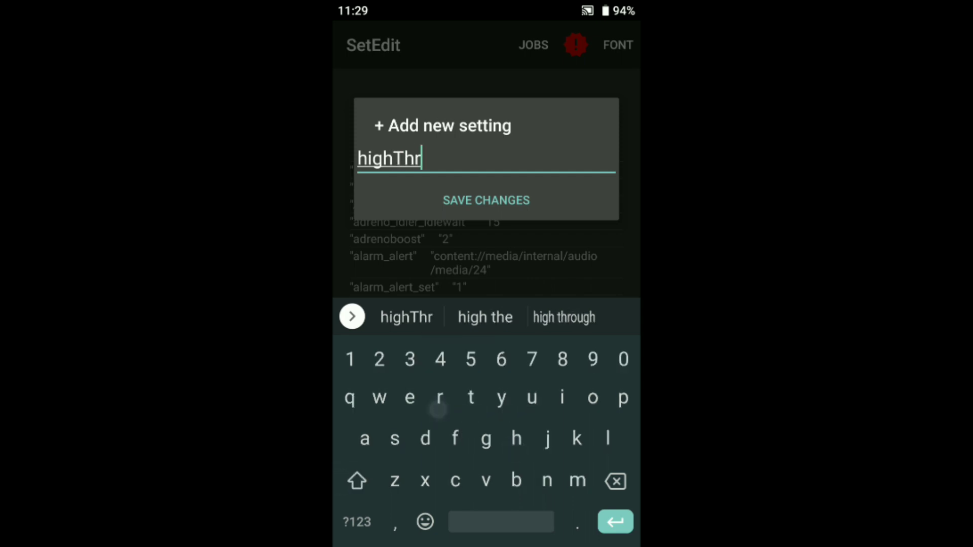
pyautogui.write('esho')
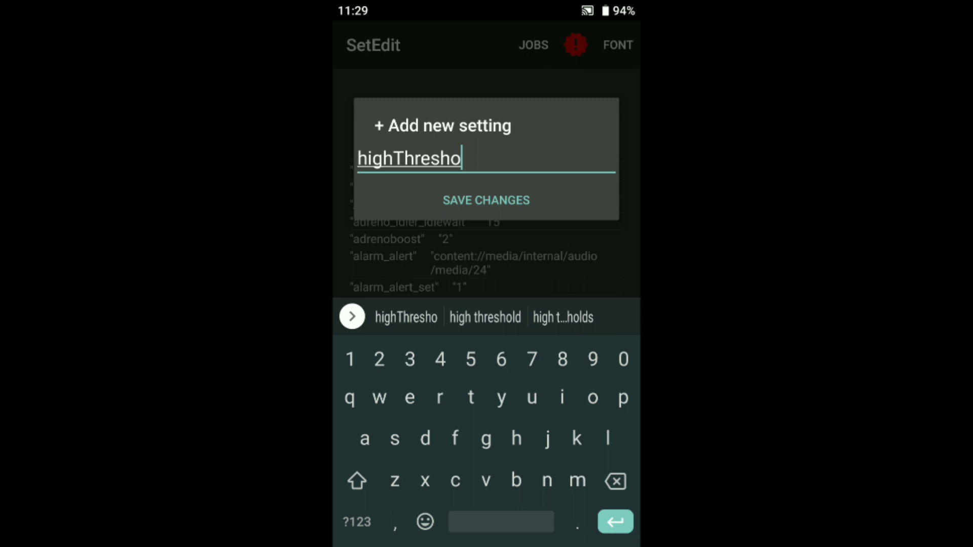
pyautogui.write('l')
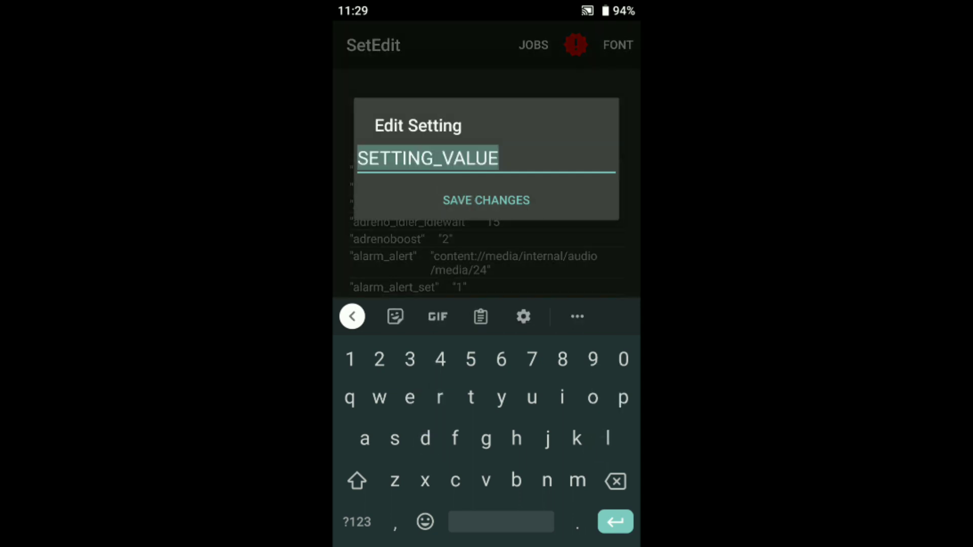
pyautogui.write('0')
pyautogui.write('pointer')
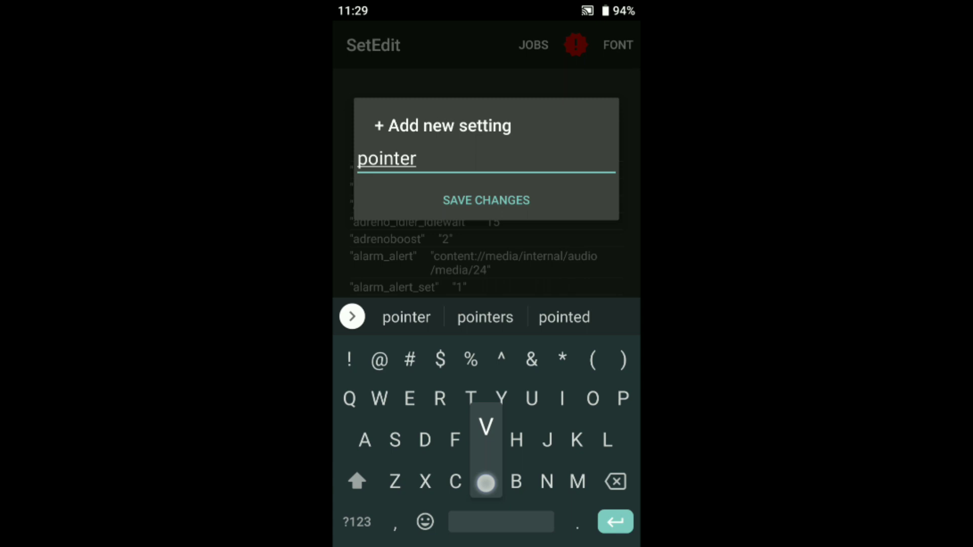
# - Add a pointer velocity controls setting and save it with value 1
pyautogui.write('VelocityControls')
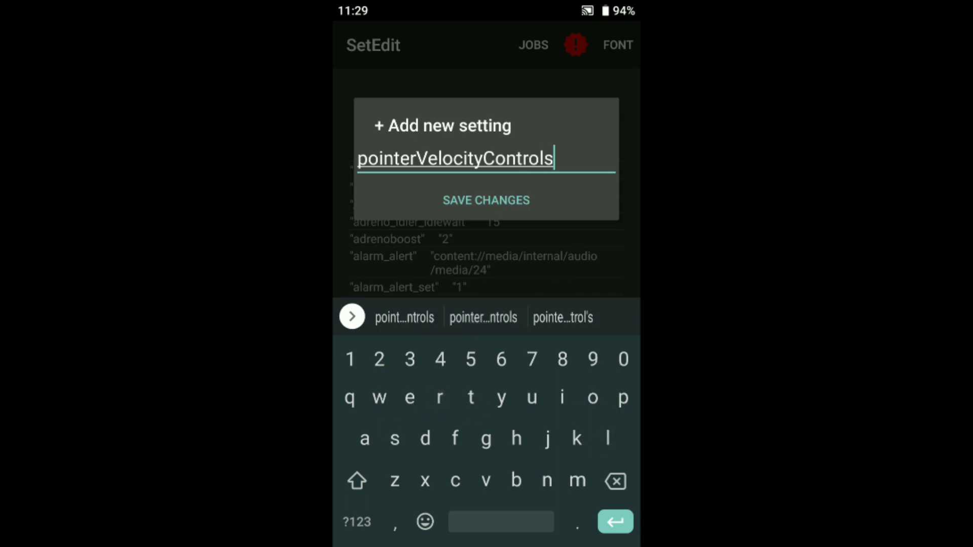
pyautogui.write('P')
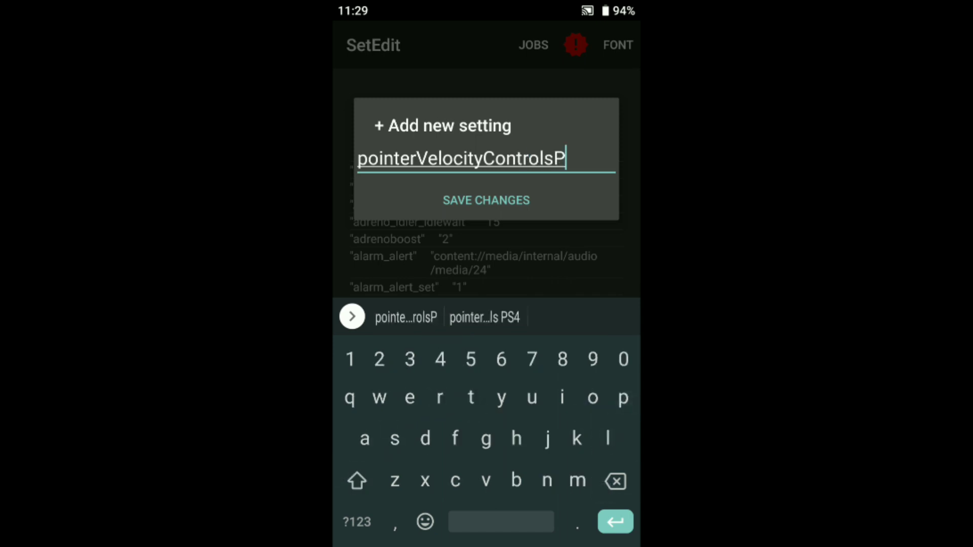
pyautogui.write('ara')
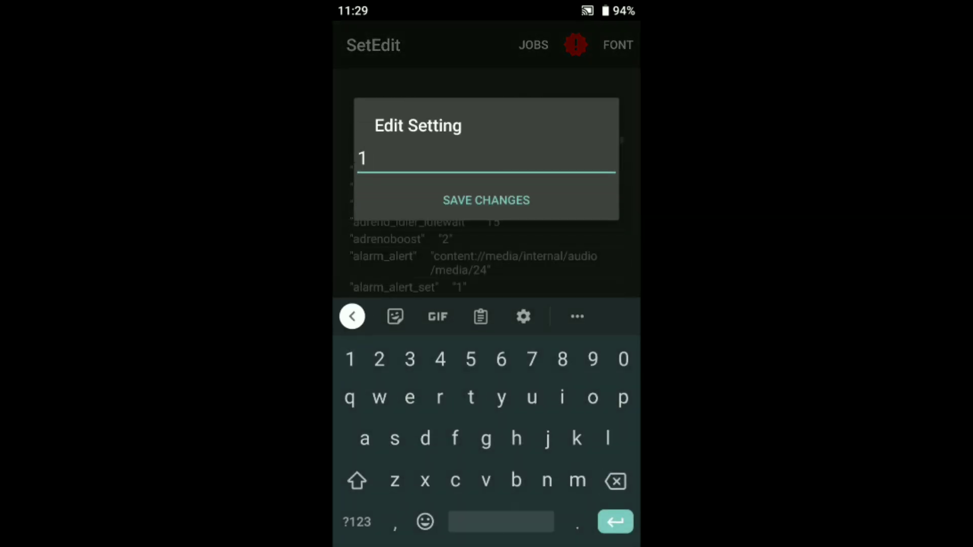
pyautogui.click(485, 199)
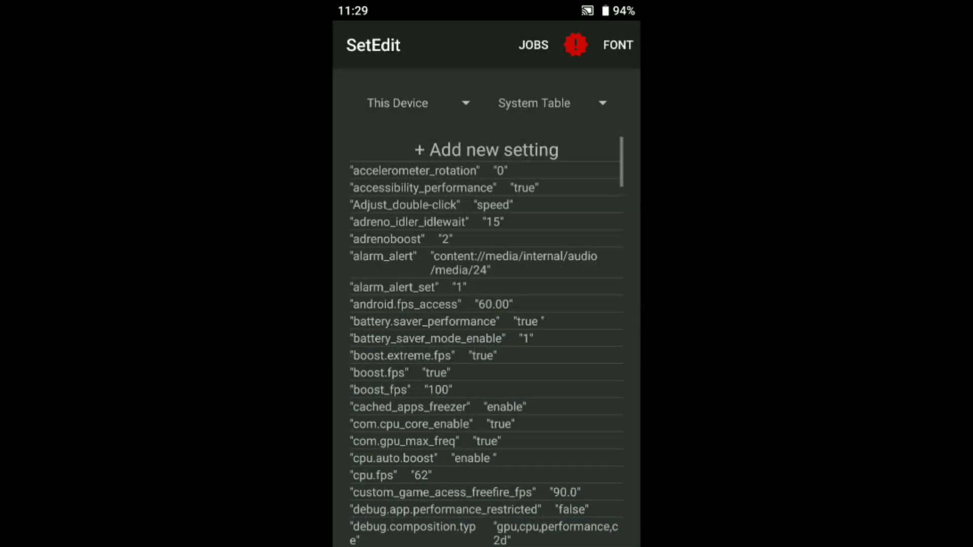
# - Add another setting named under ro.extreme.g..., replacing the NEW_SETTING placeholder, and reach its value prompt
pyautogui.click(486, 150)
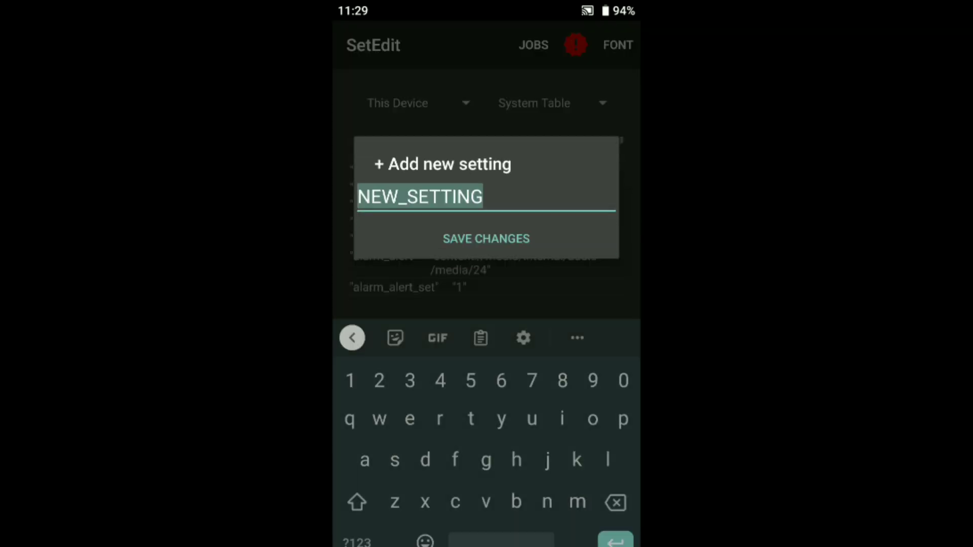
pyautogui.press('Backspace')
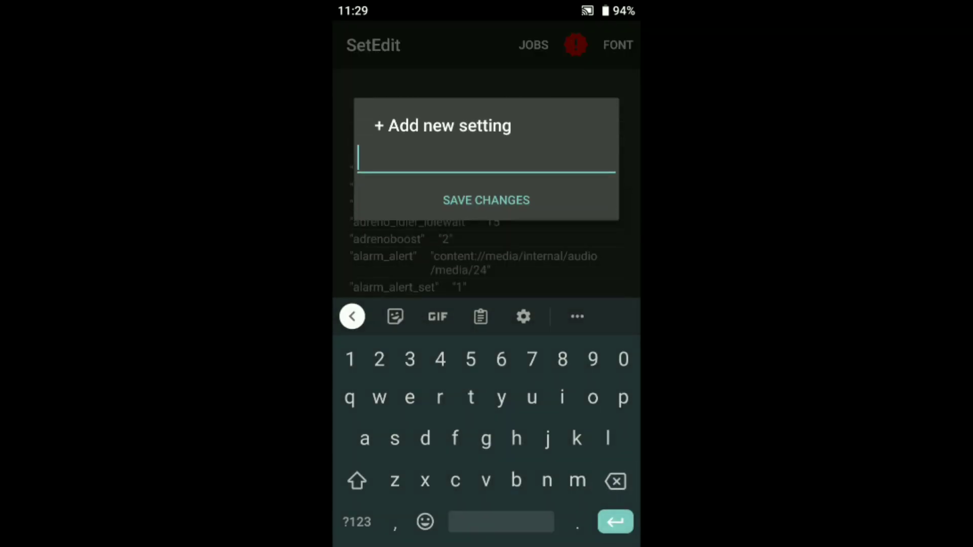
pyautogui.write('ro.e')
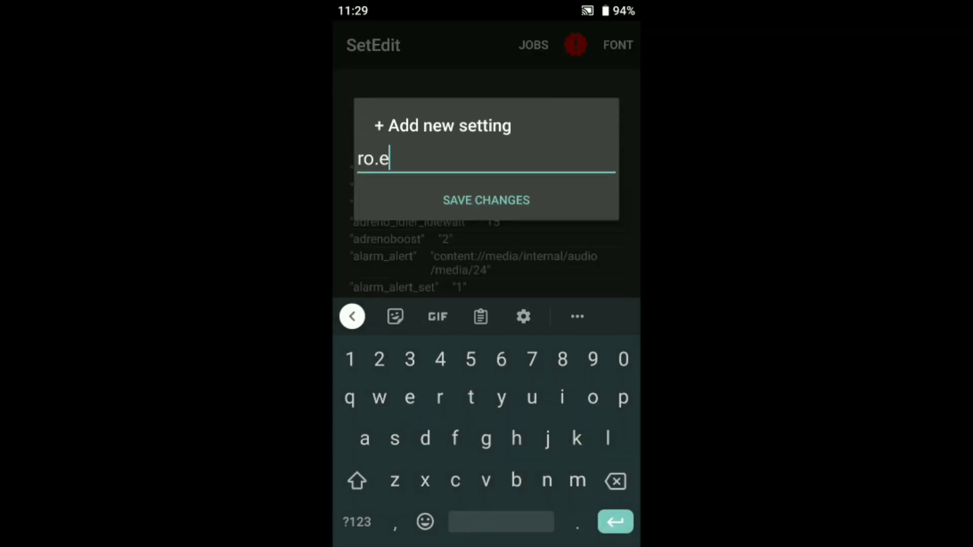
pyautogui.write('xtreme')
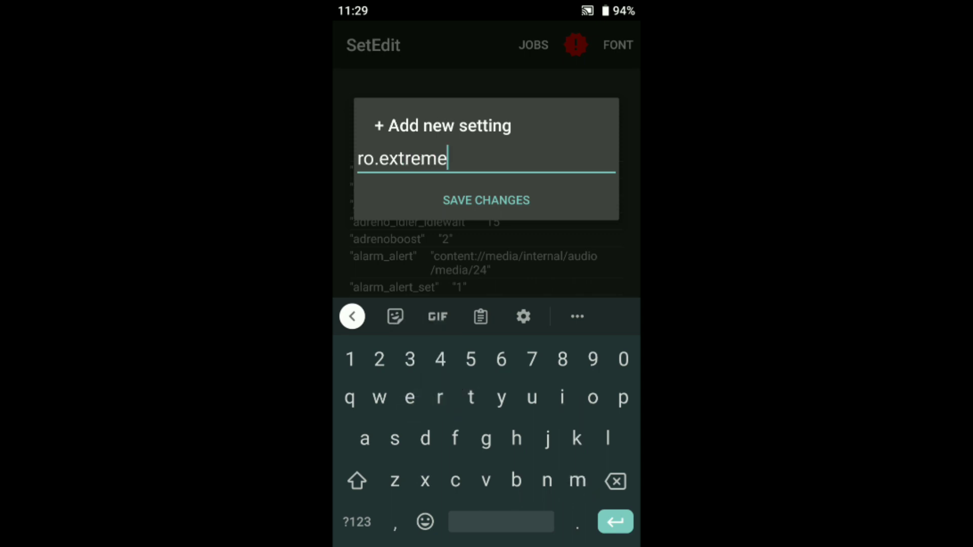
pyautogui.click(485, 438)
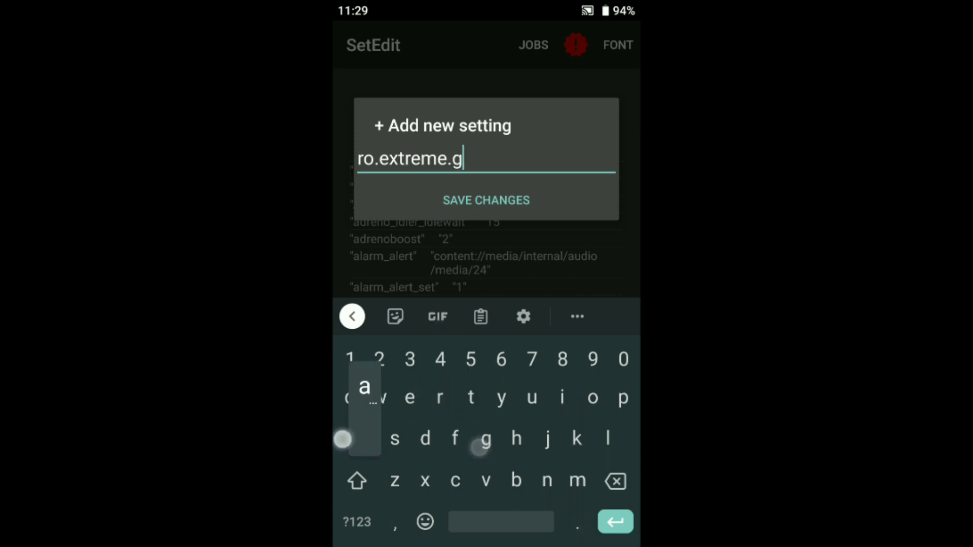
pyautogui.write('ame.m')
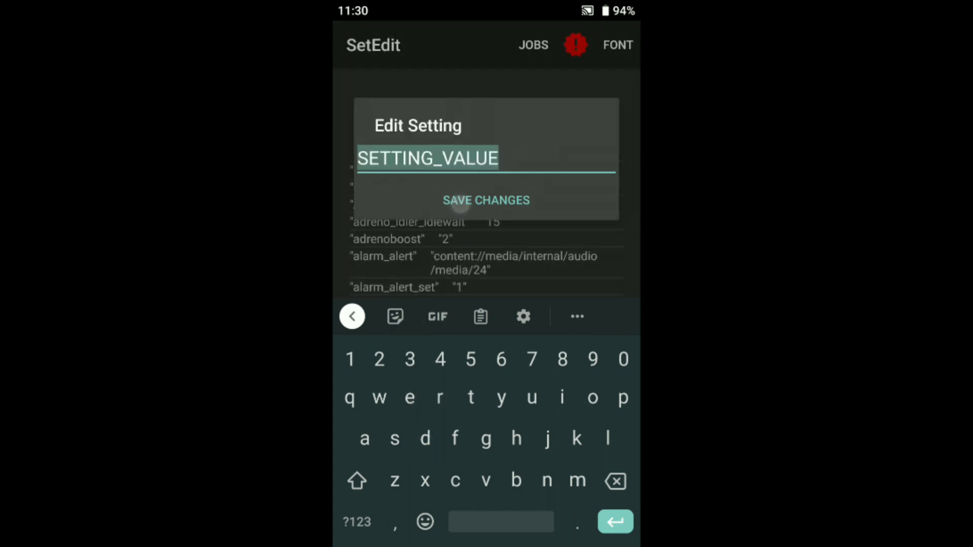
pyautogui.write('en')
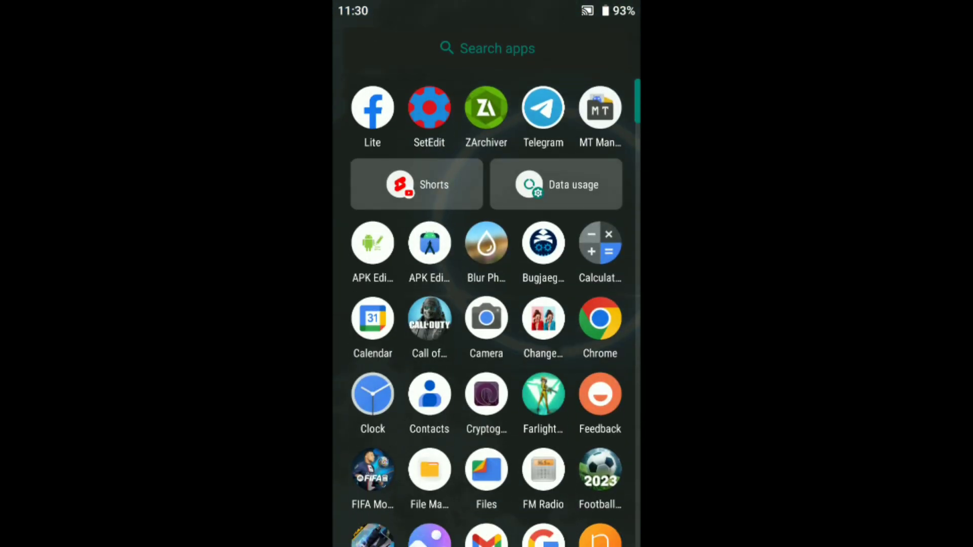
# - Close the app drawer and return to the launcher home screen
pyautogui.click(429, 108)
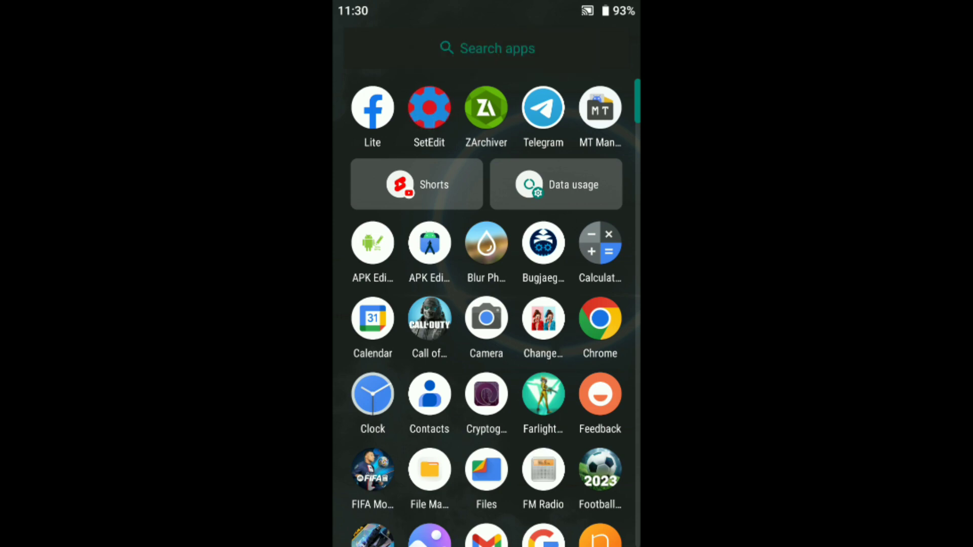
pyautogui.press('HOME')
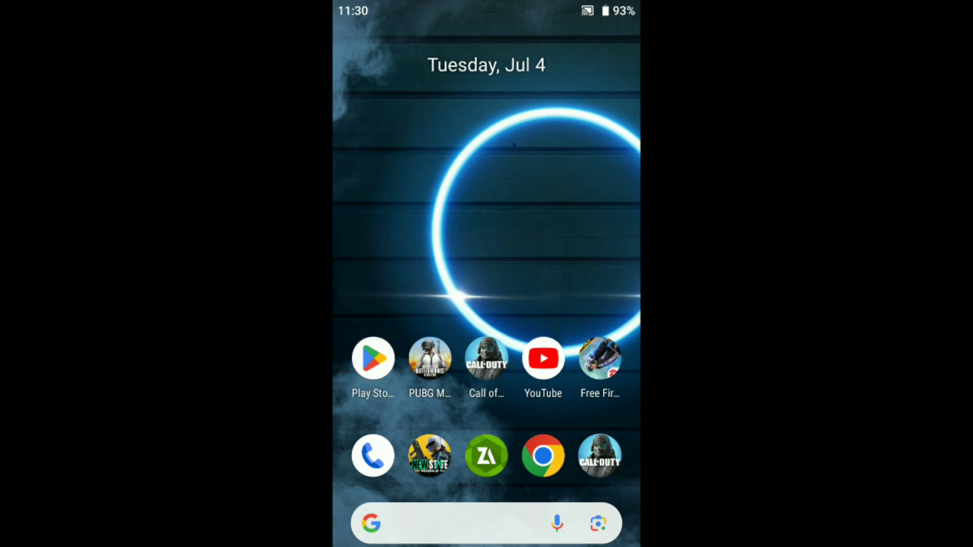